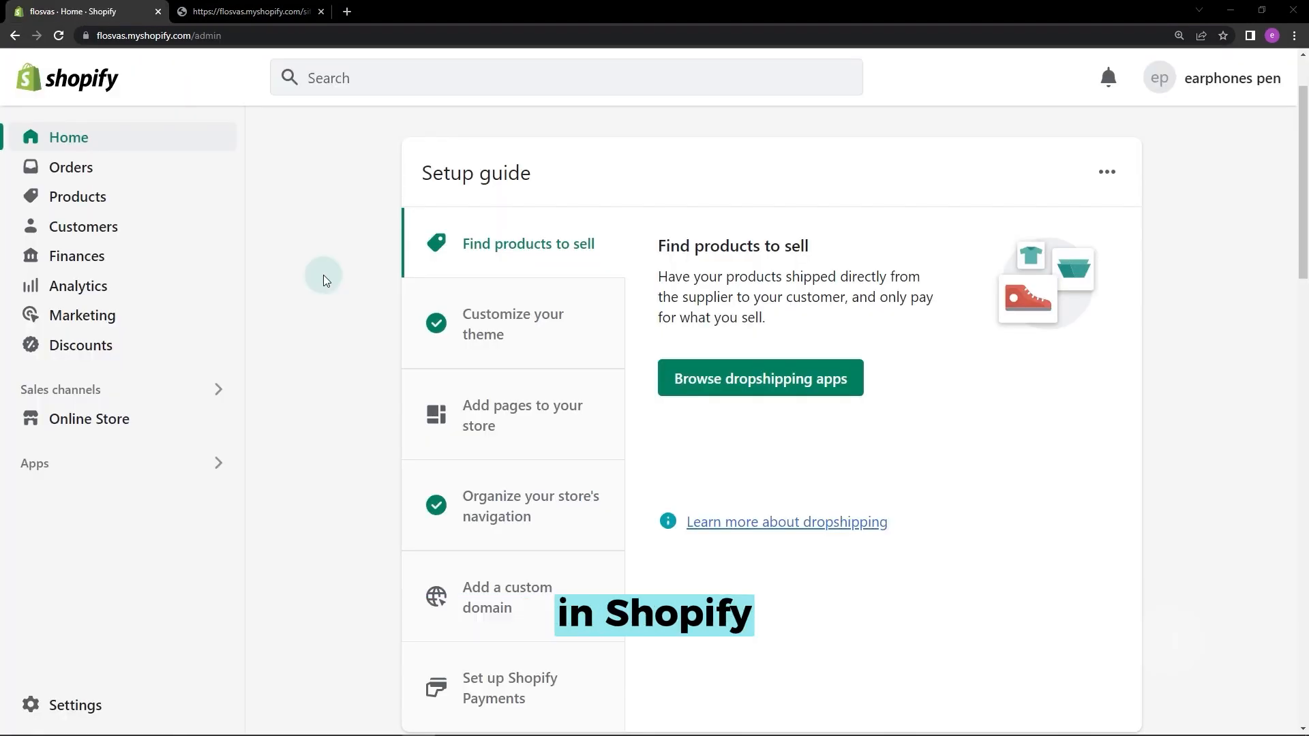
pyautogui.moveTo(267, 327)
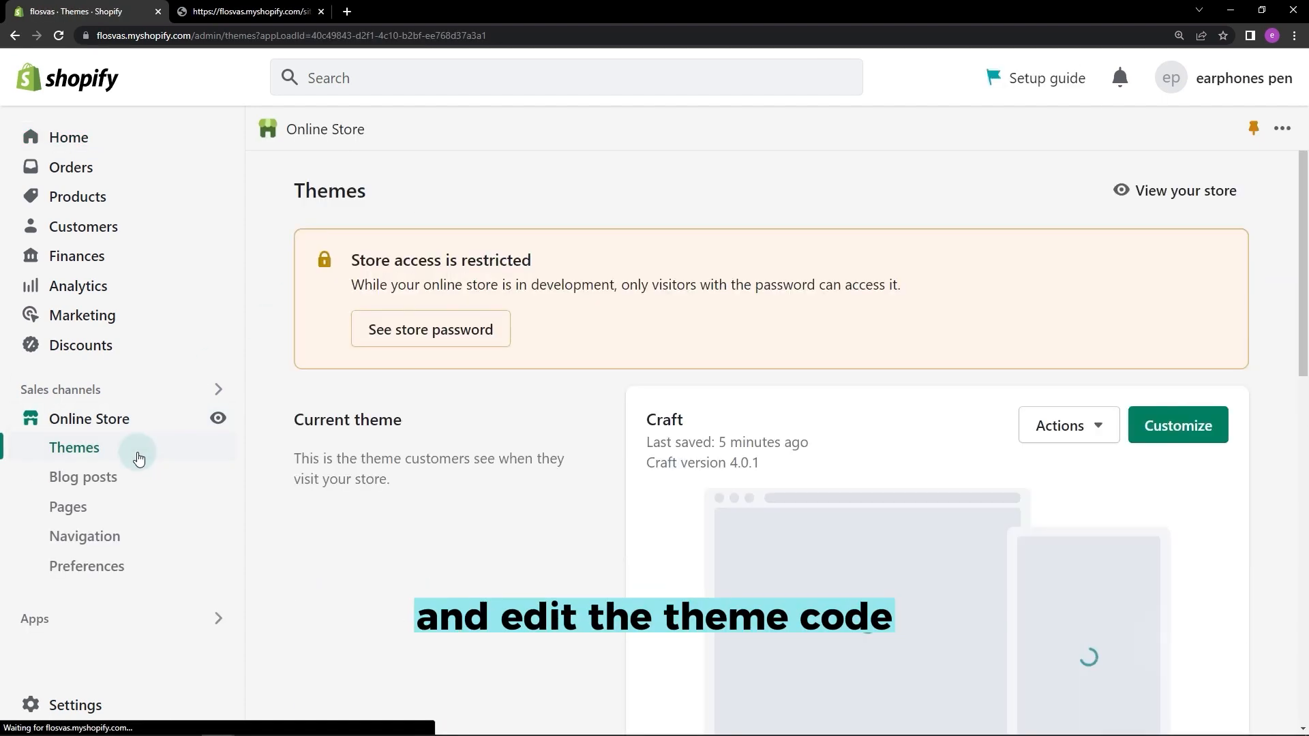
# From the Craft theme's Actions menu, open Edit code
pyautogui.scroll(-3)
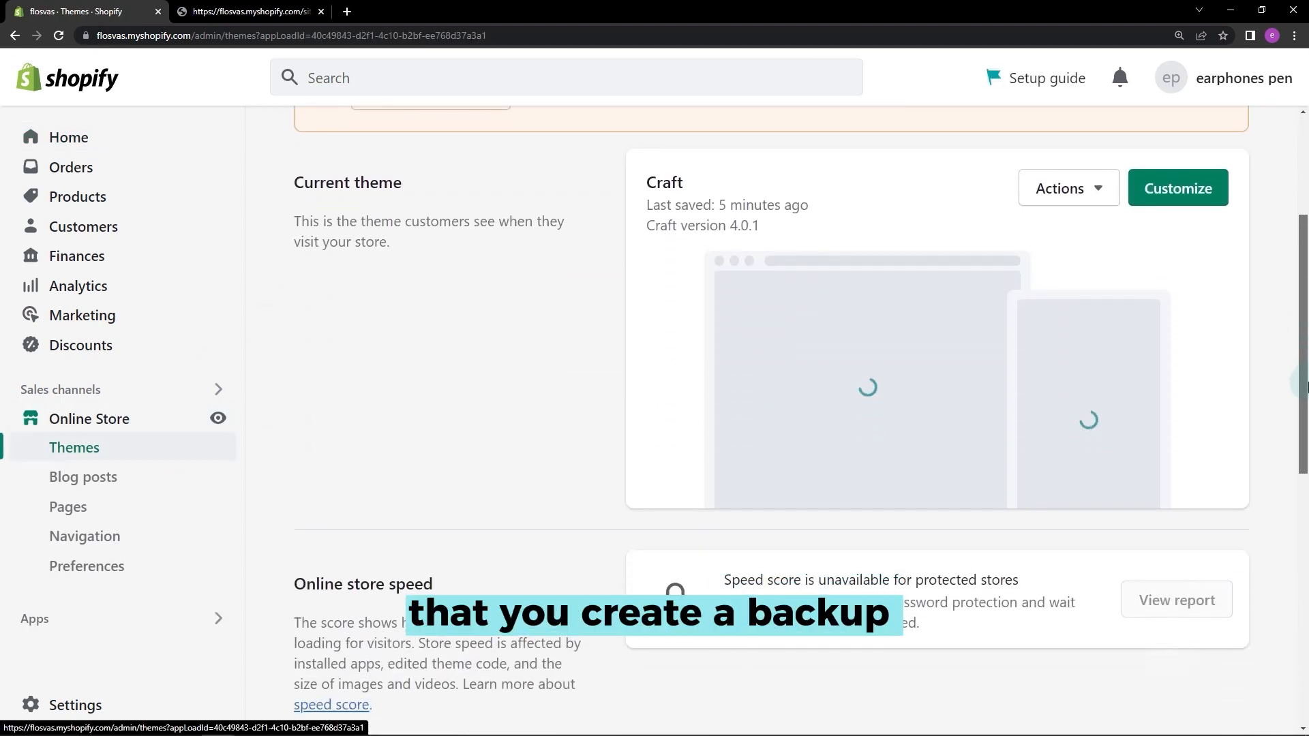
pyautogui.click(1067, 164)
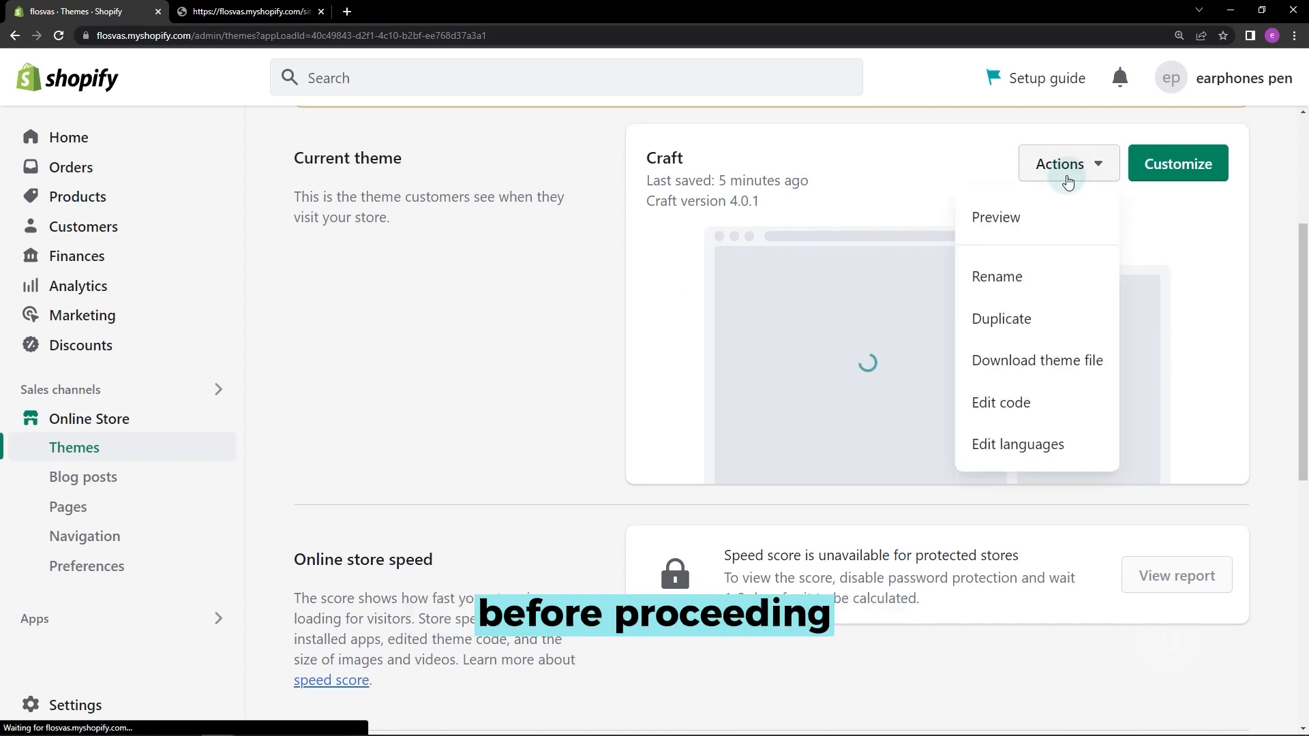
pyautogui.click(1000, 402)
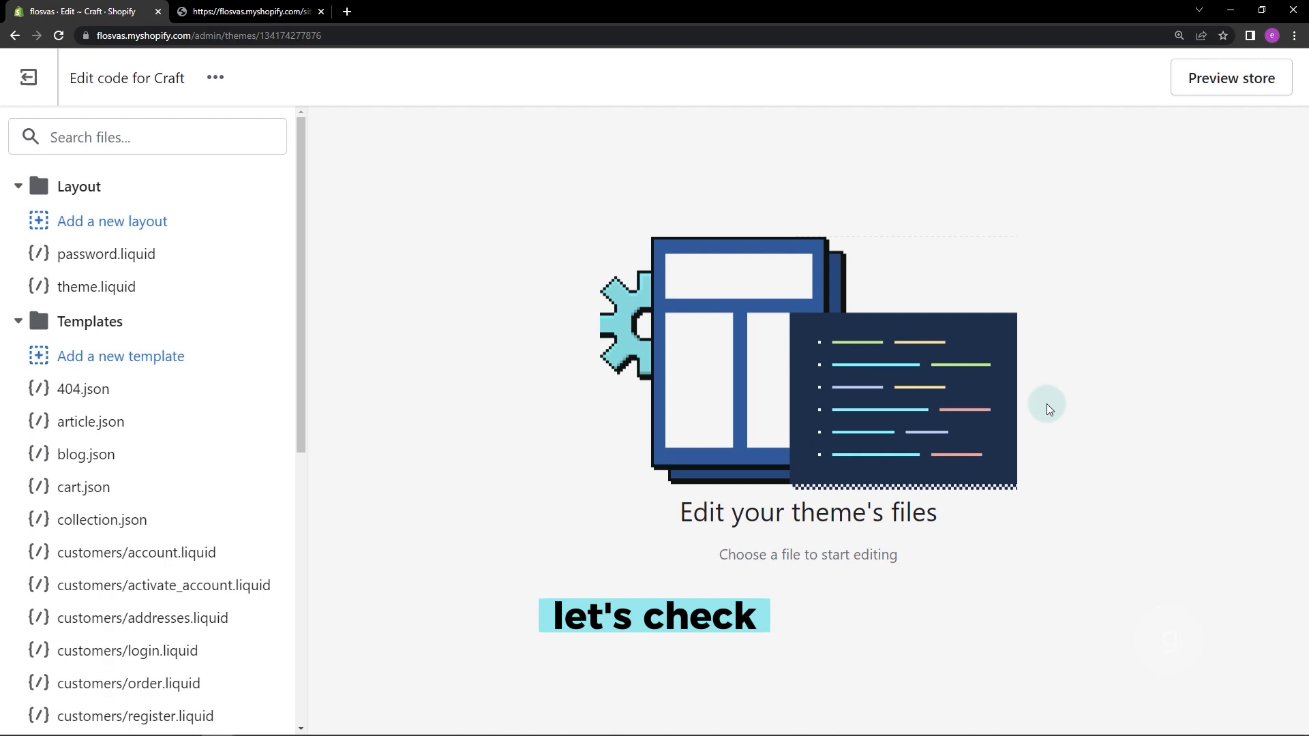
# Collapse the Layout folder and scroll down to the Templates file list
pyautogui.click(16, 186)
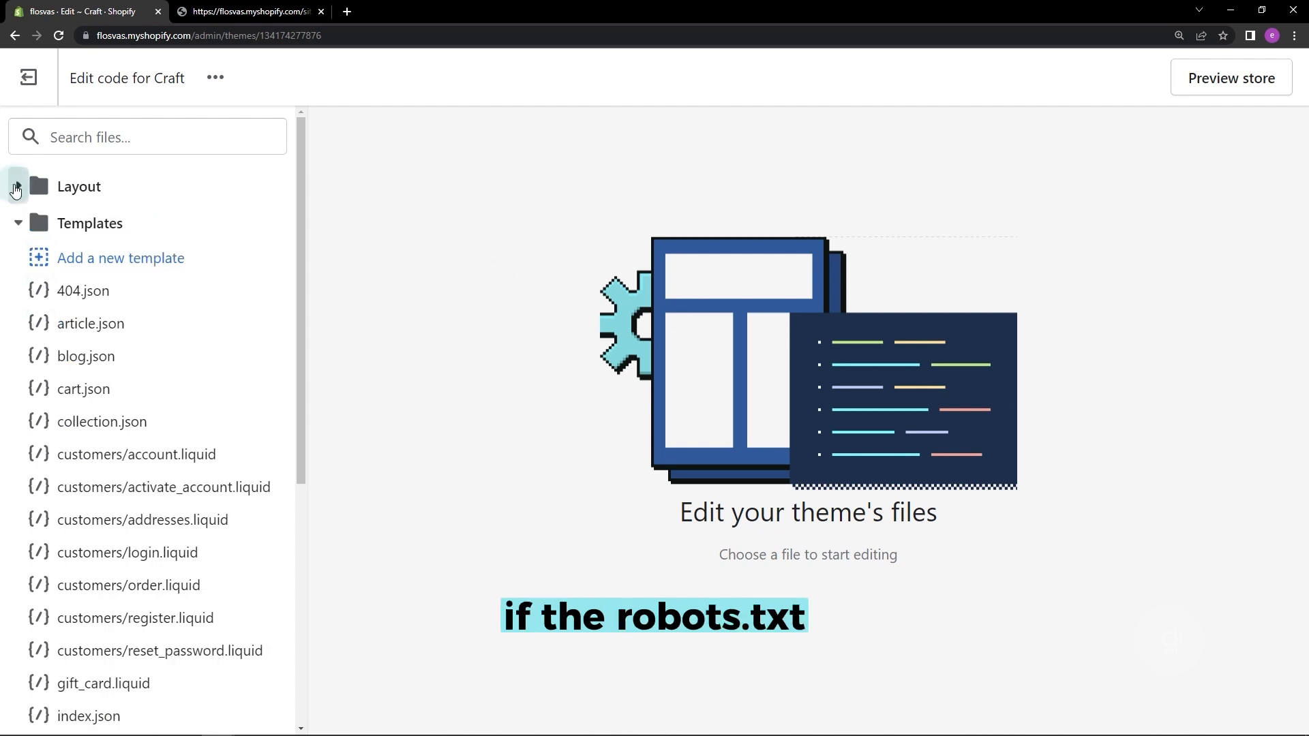
pyautogui.click(18, 223)
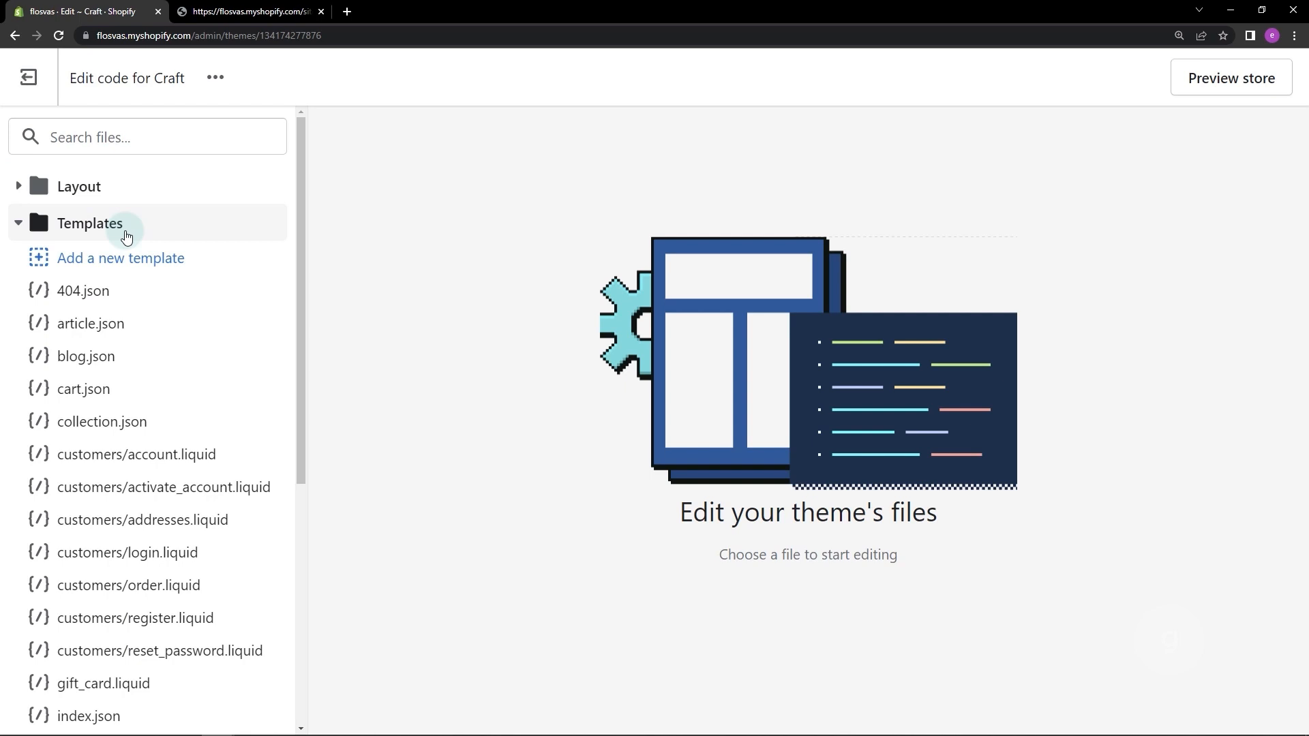
pyautogui.moveTo(298, 267)
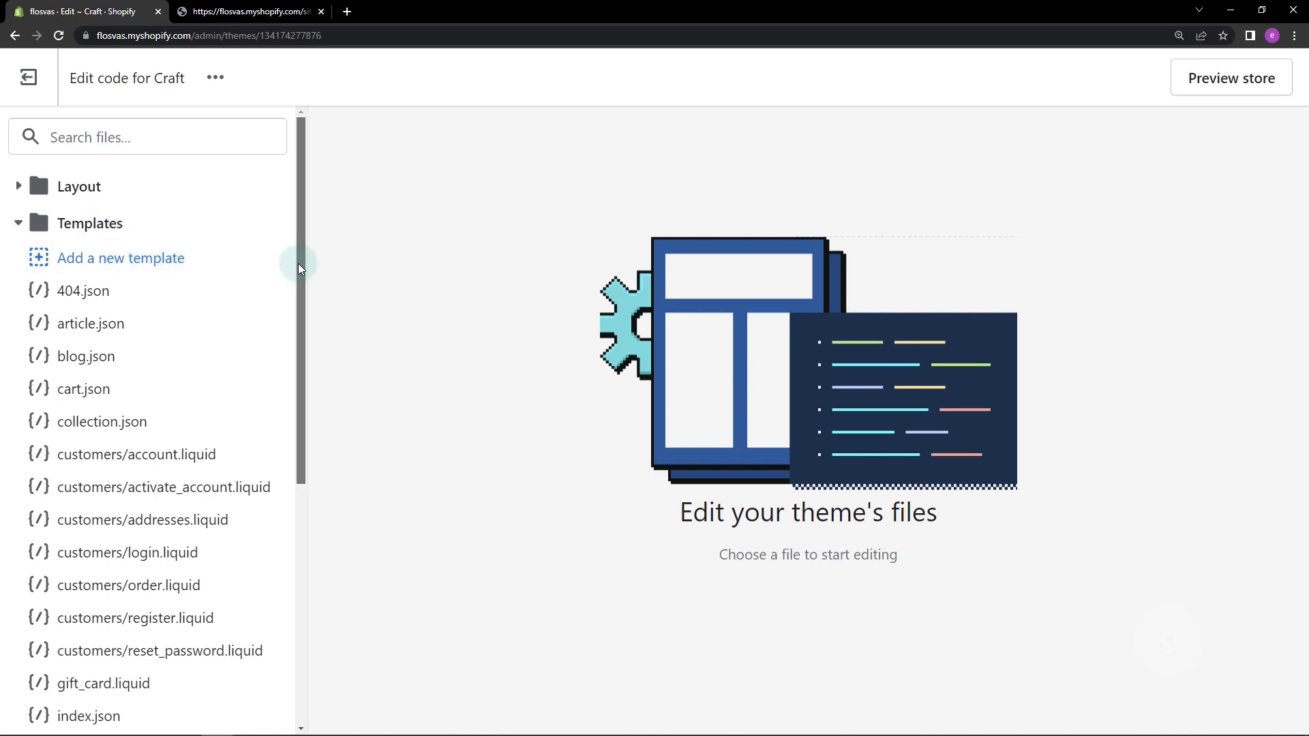
pyautogui.scroll(-3)
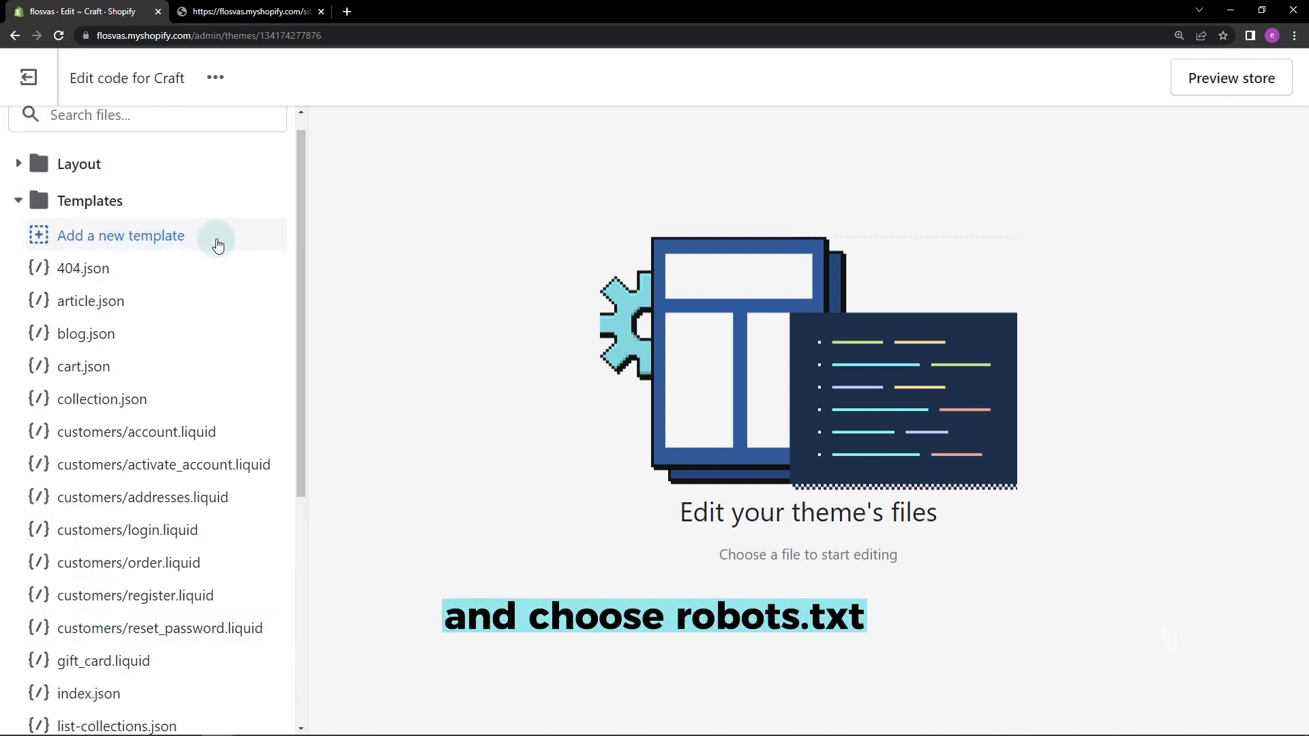
# Add a new robots.txt template to the Craft theme
pyautogui.click(120, 235)
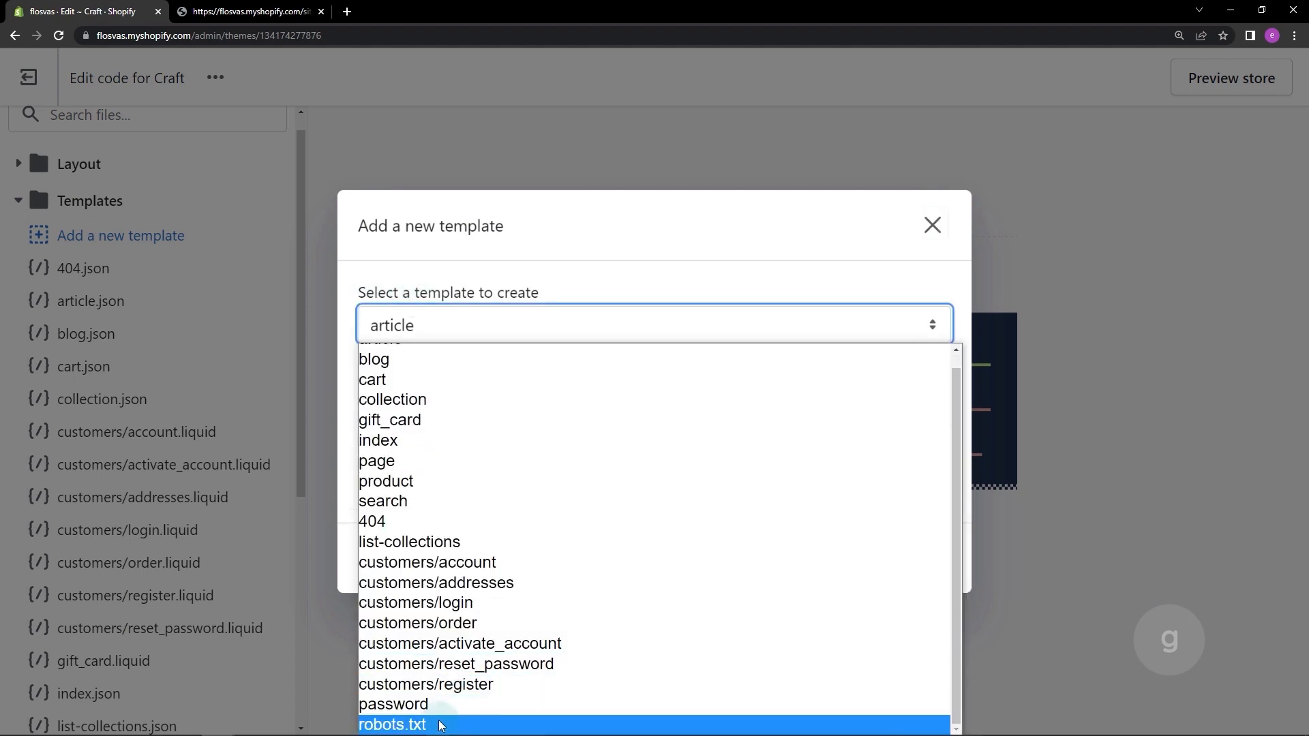
pyautogui.click(393, 724)
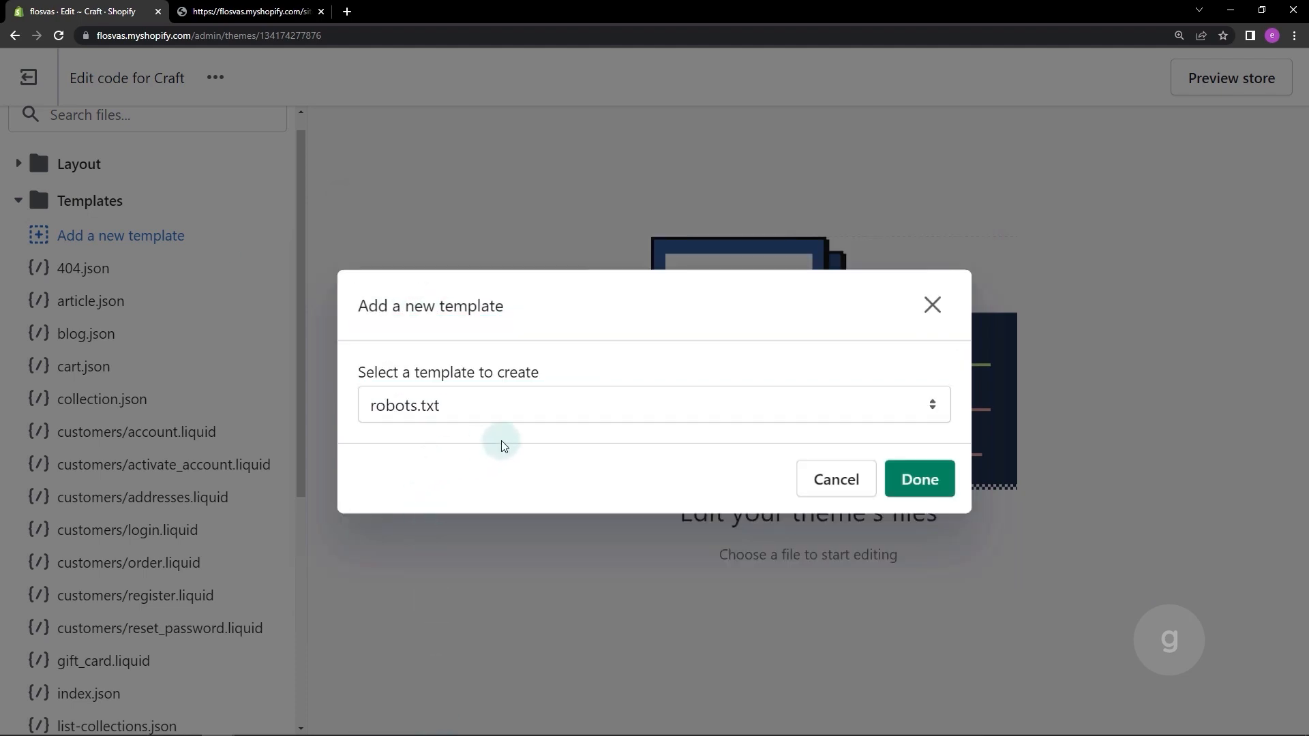
pyautogui.click(918, 479)
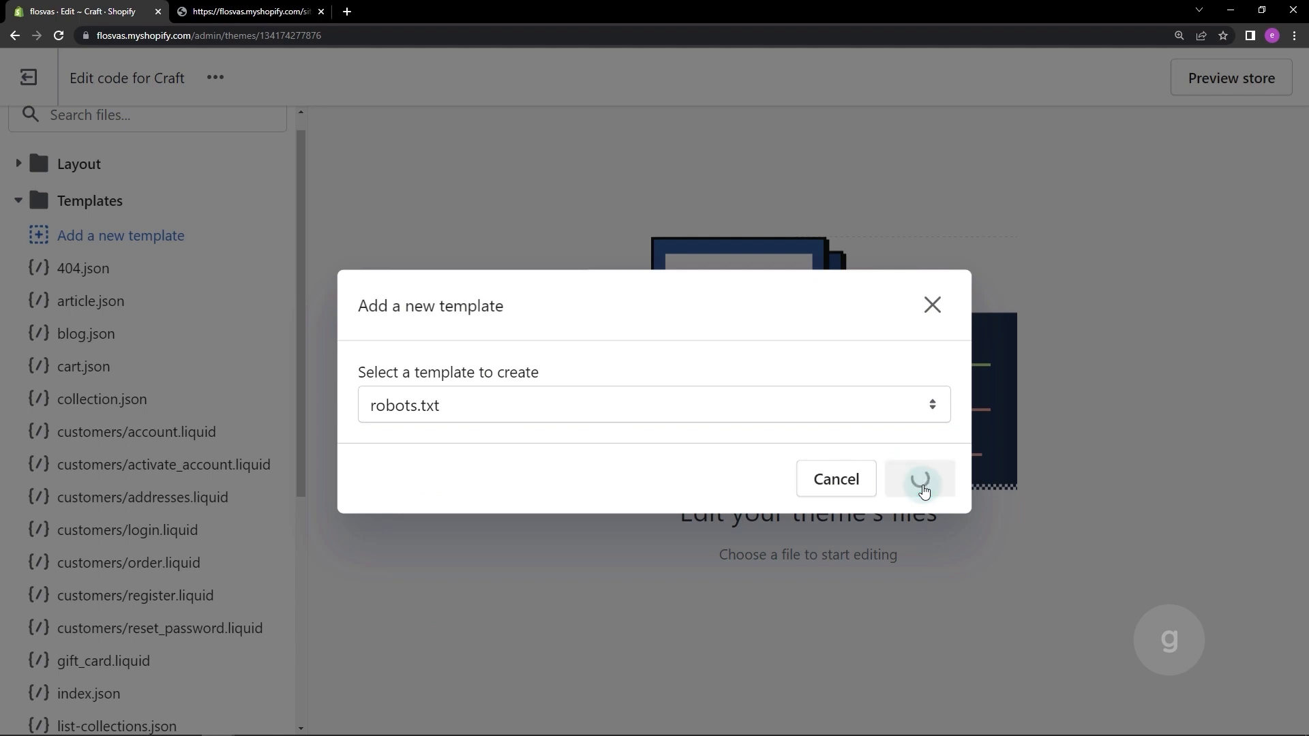
pyautogui.click(918, 479)
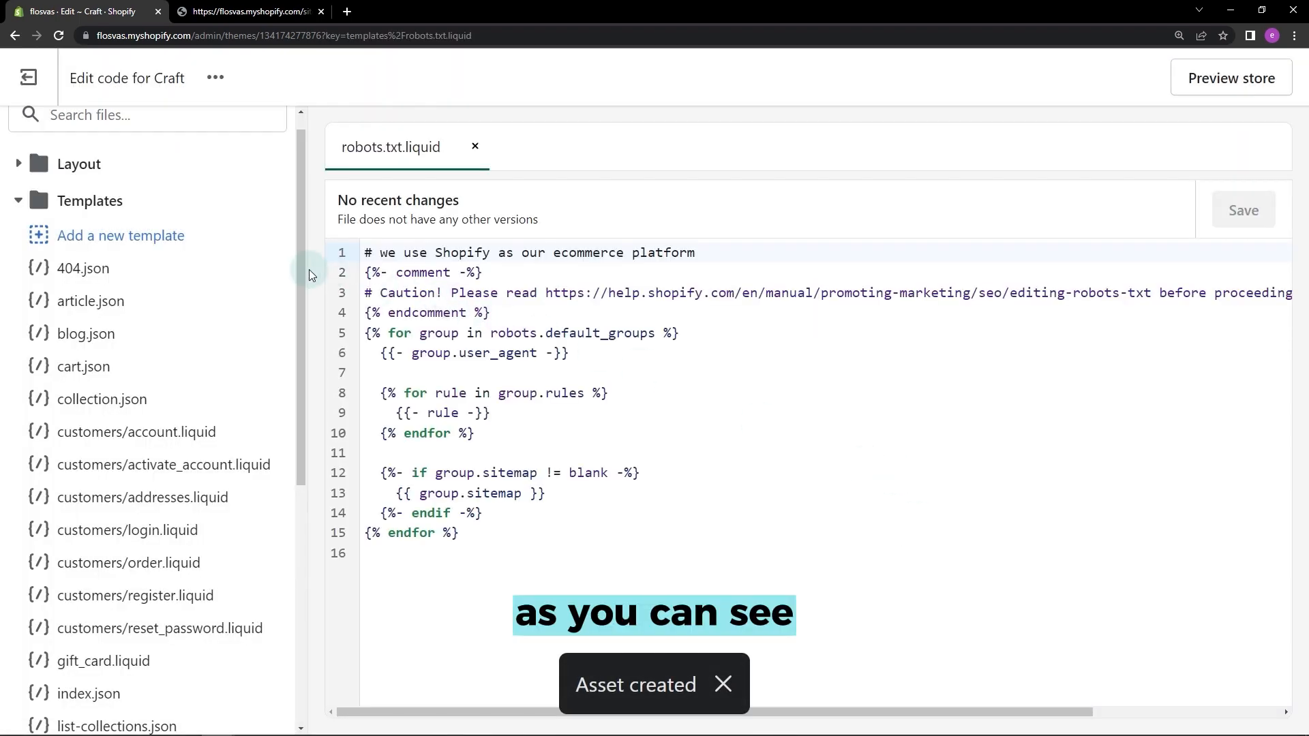
# Scroll the file list to find robots.txt.liquid under Templates
pyautogui.scroll(-3)
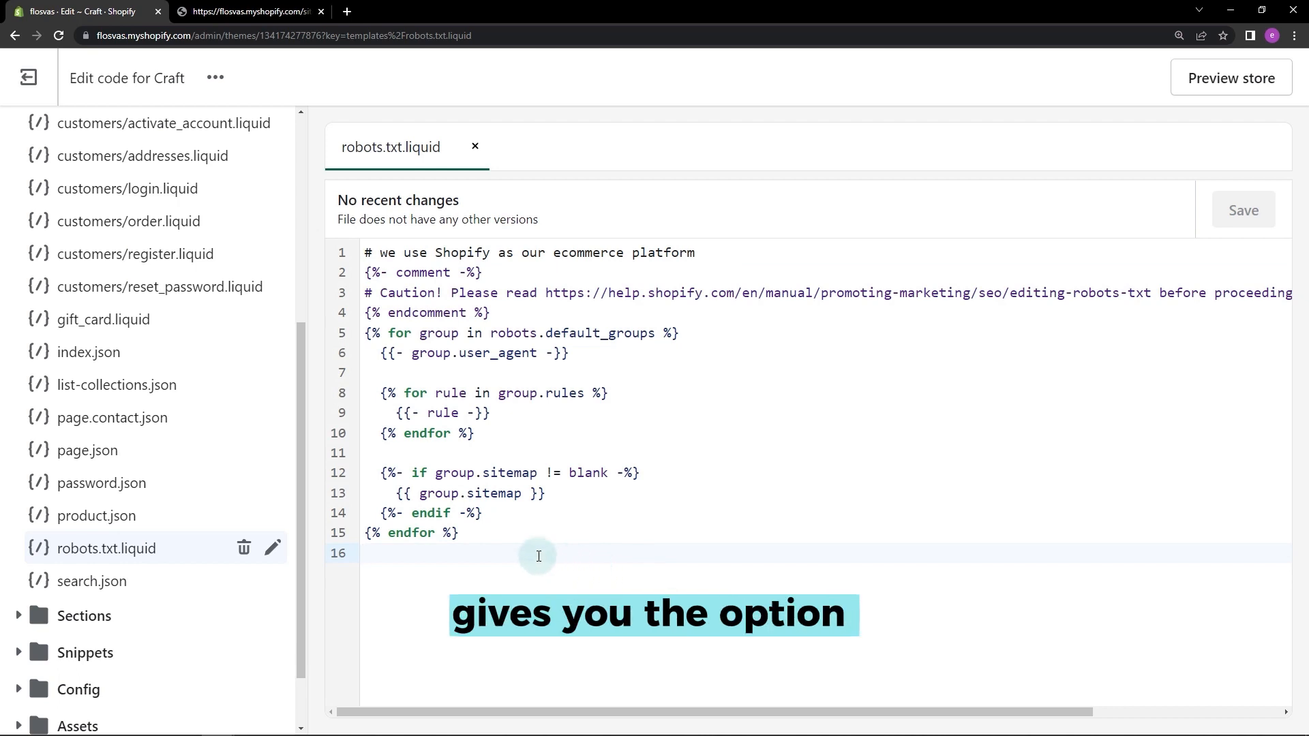
pyautogui.press('enter')
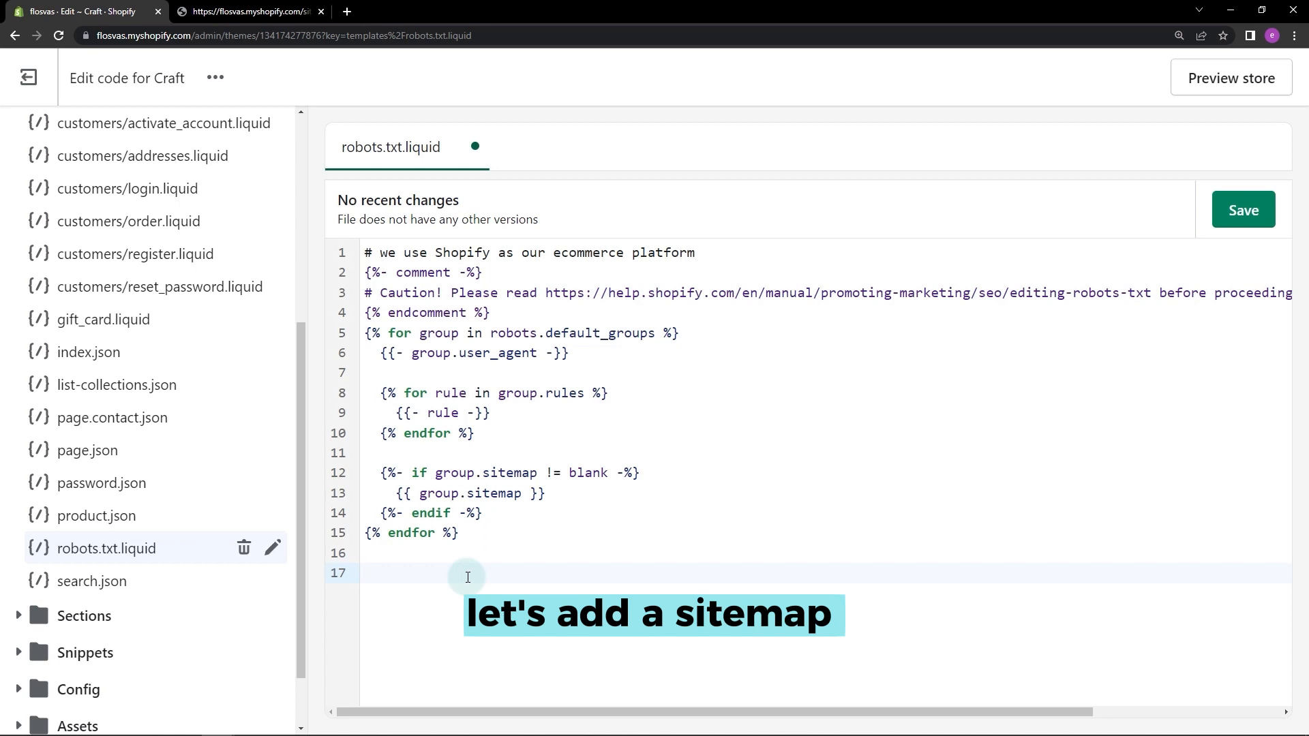
pyautogui.write('Sitemap: https://flosvas.com/sitemap.xml')
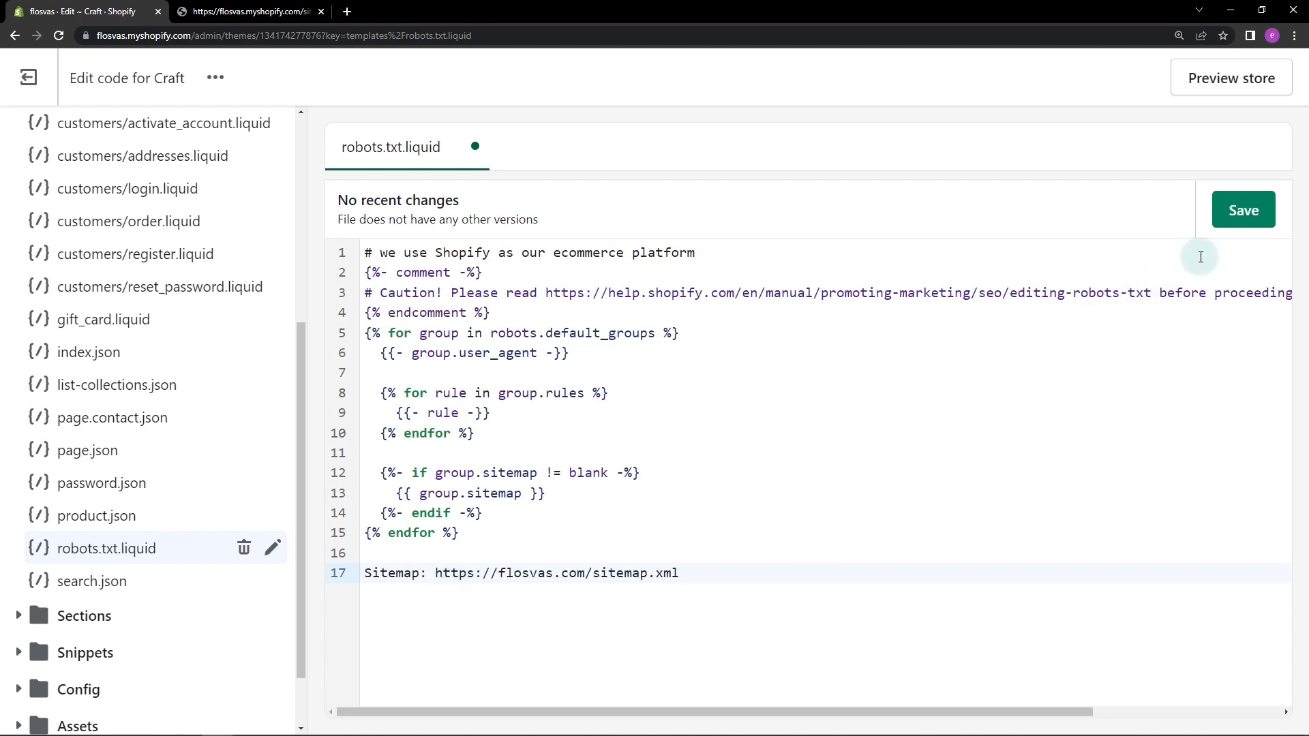
pyautogui.click(1241, 209)
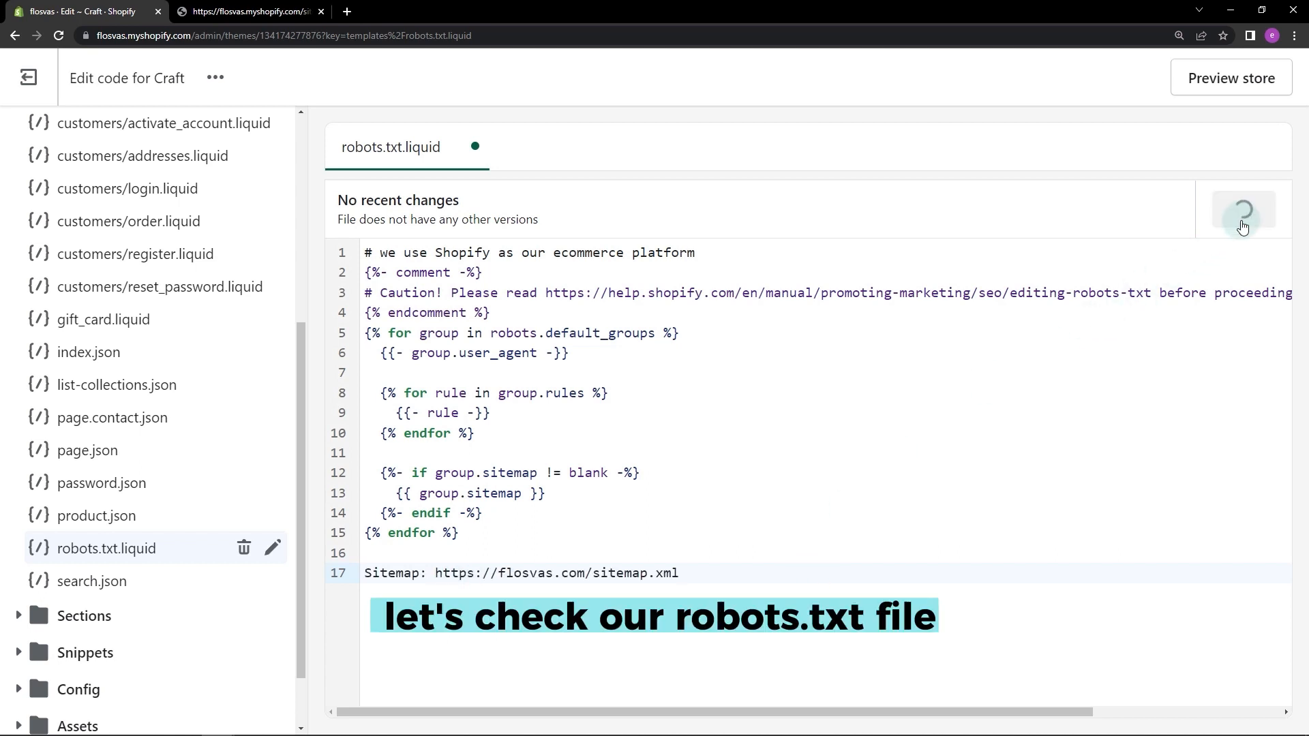
pyautogui.click(1242, 209)
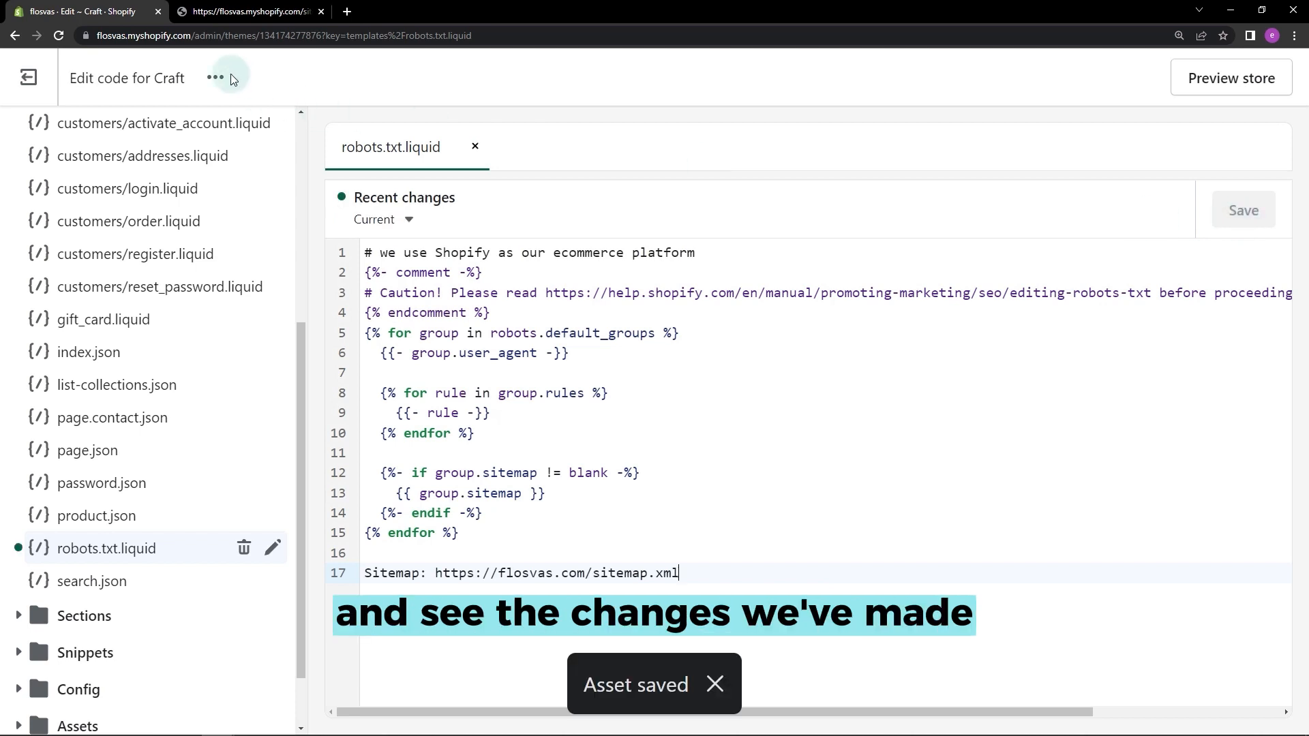
pyautogui.click(246, 11)
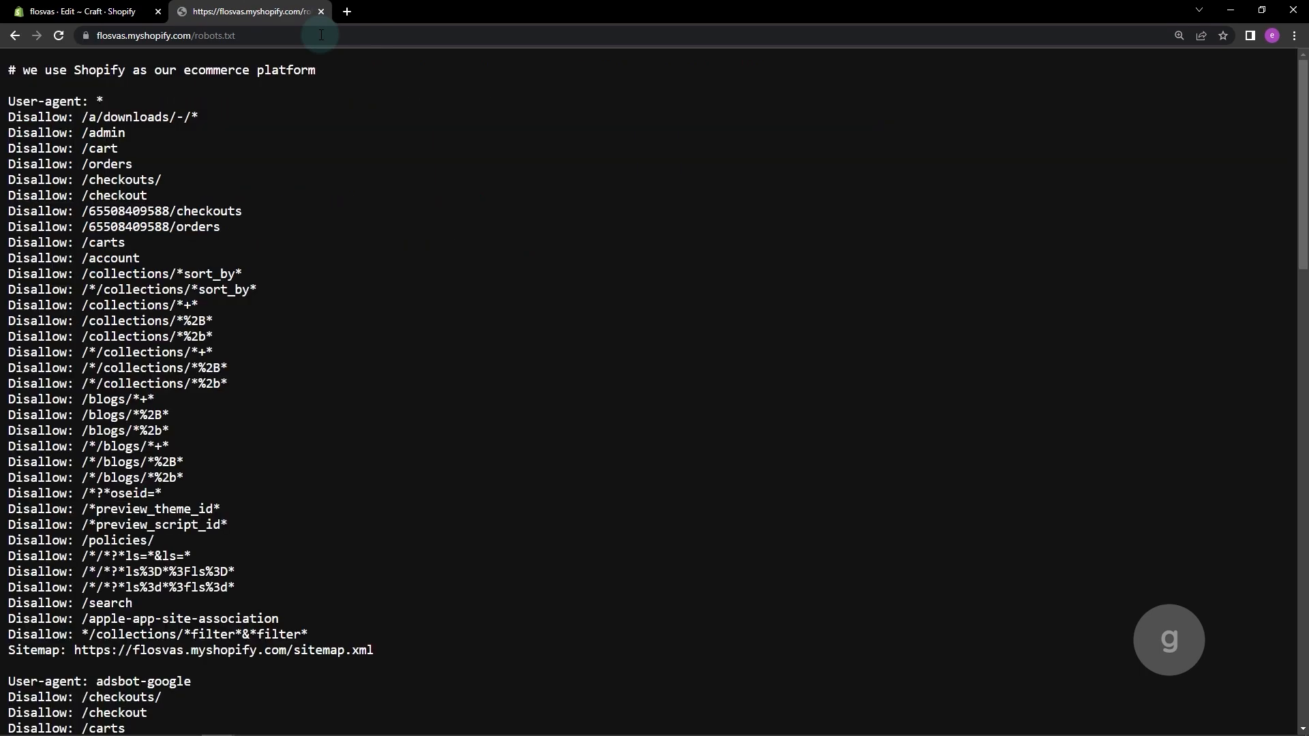
# Check the live robots.txt ends with the flosvas.com sitemap line, then return to the editor
pyautogui.scroll(-3)
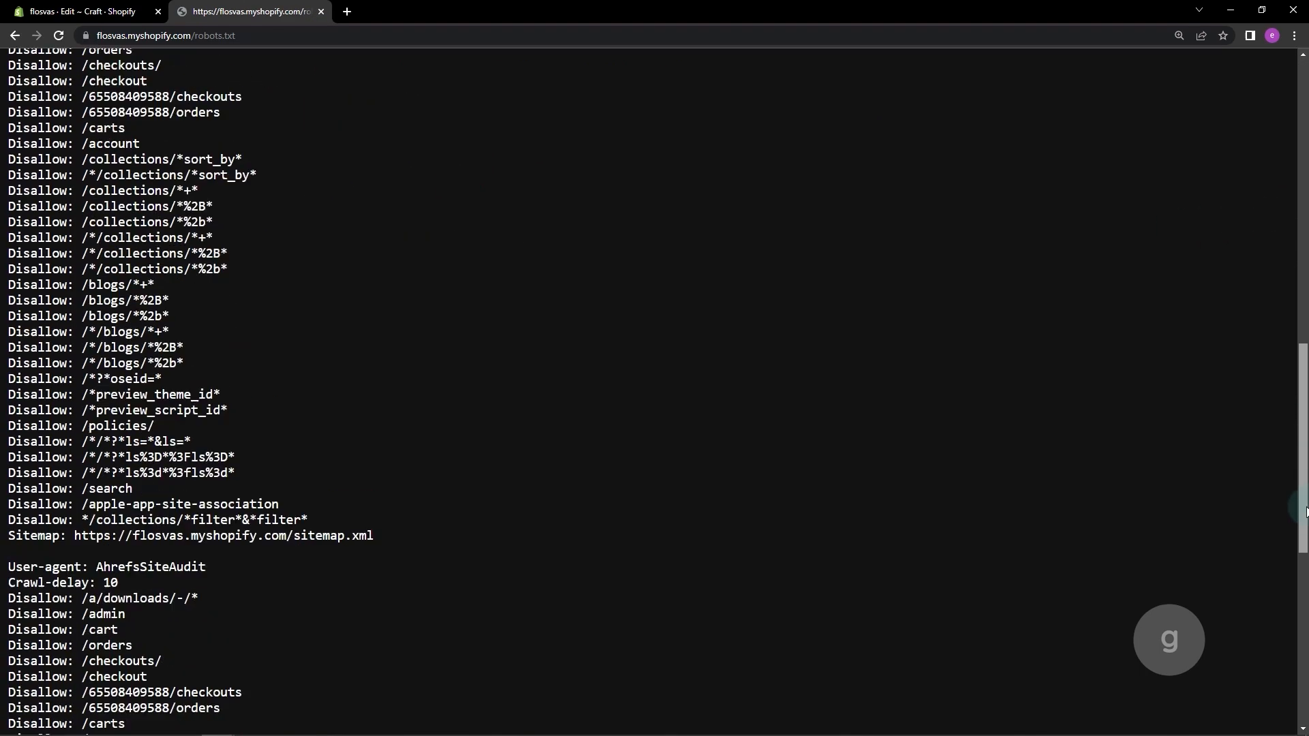
pyautogui.scroll(-3)
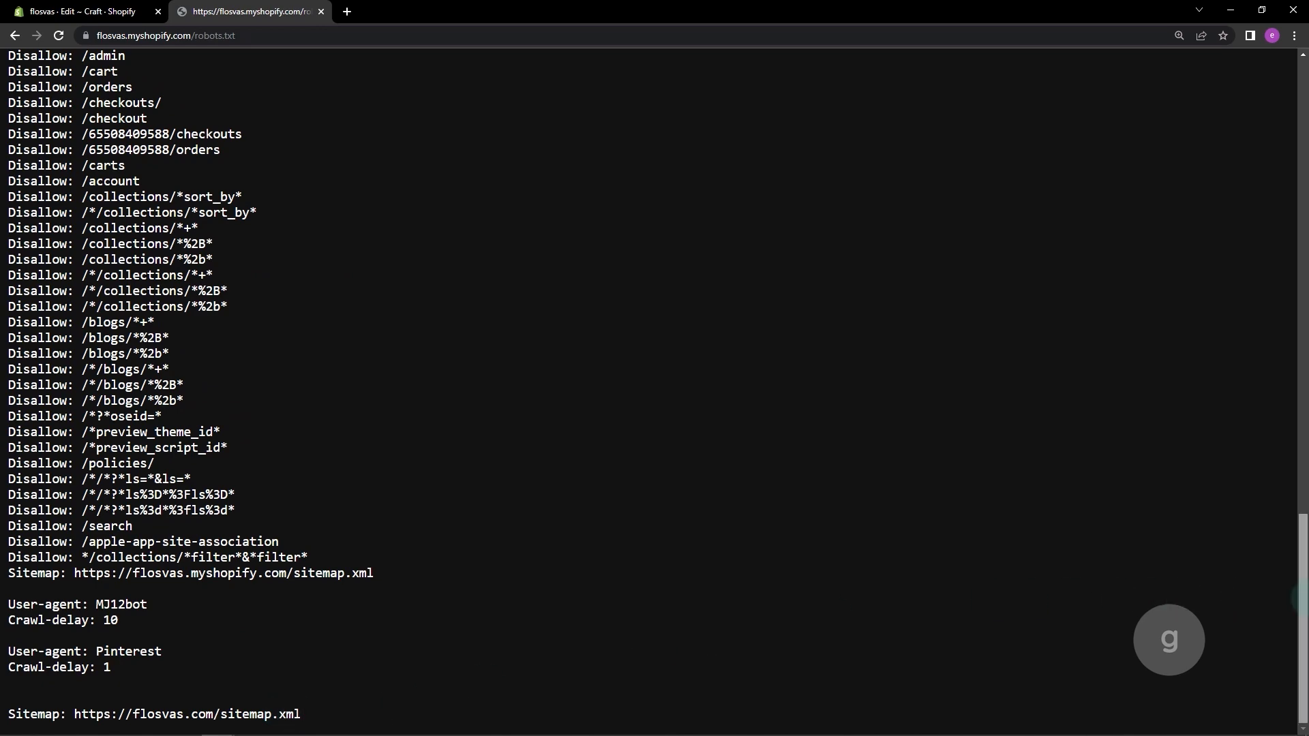
pyautogui.scroll(3)
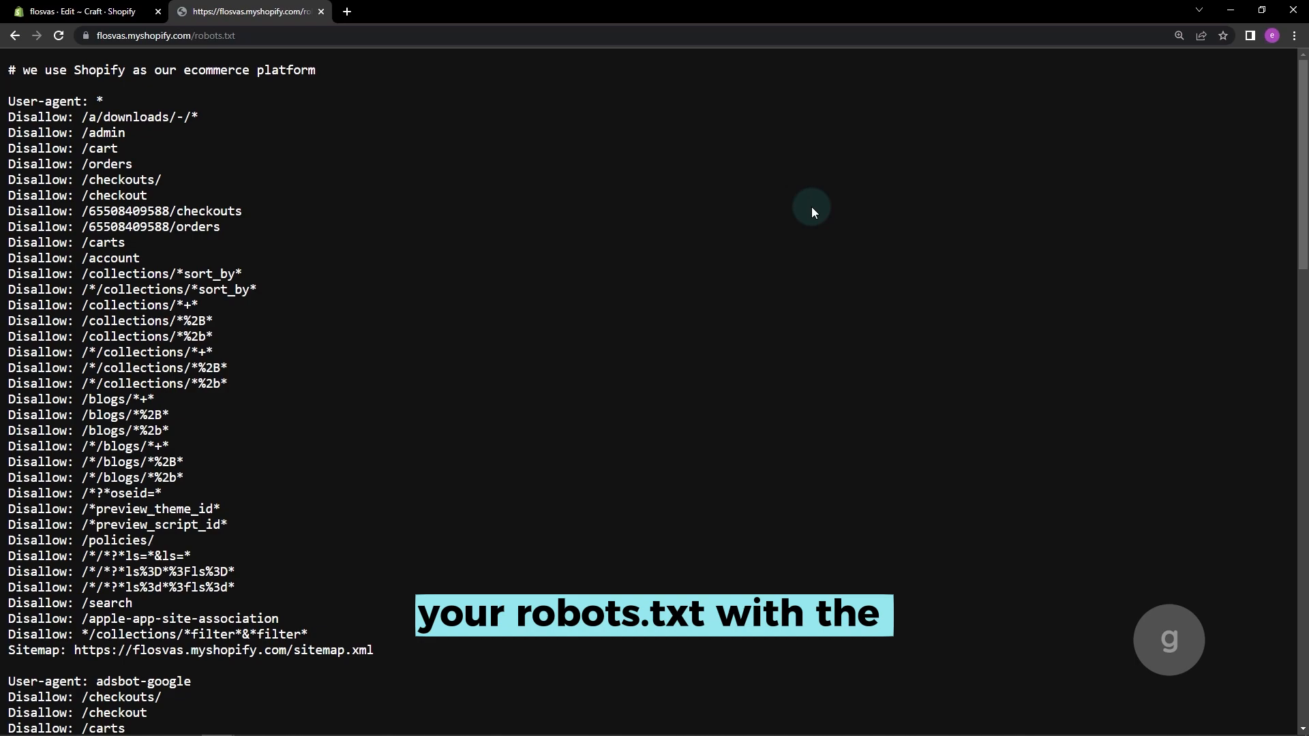
pyautogui.click(79, 11)
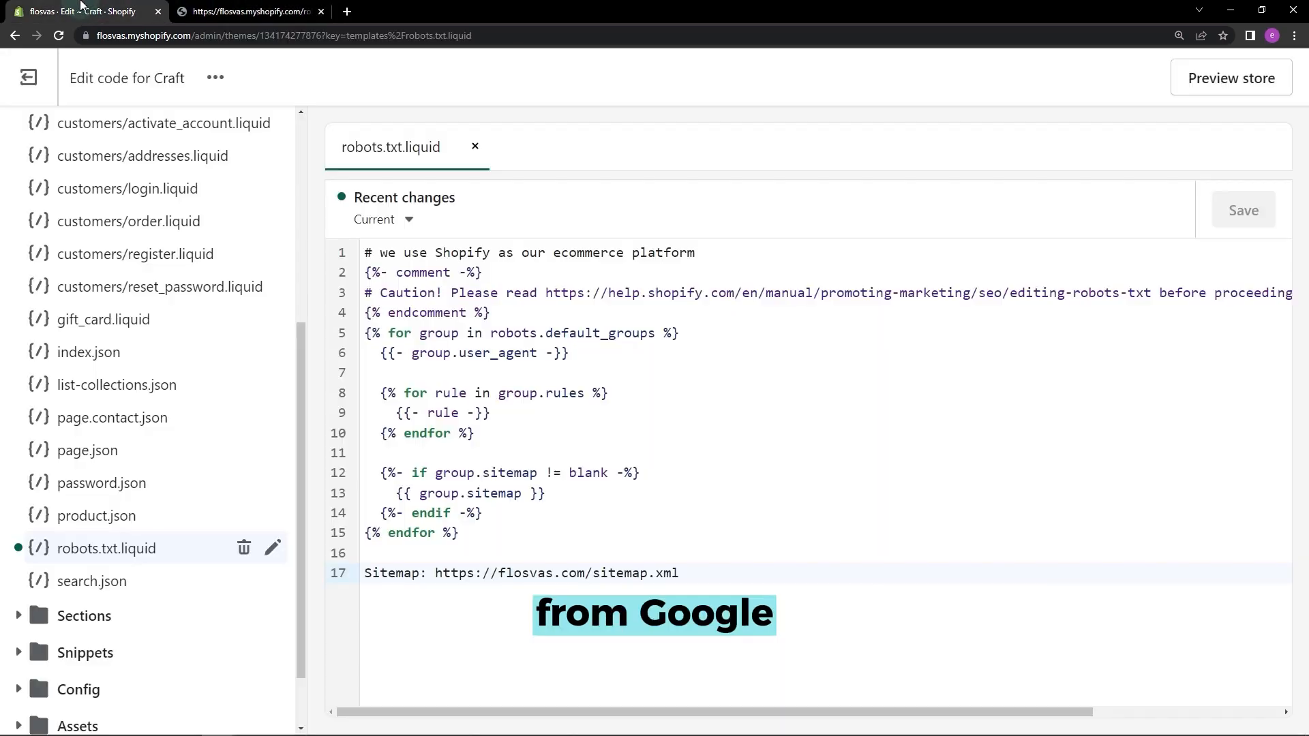